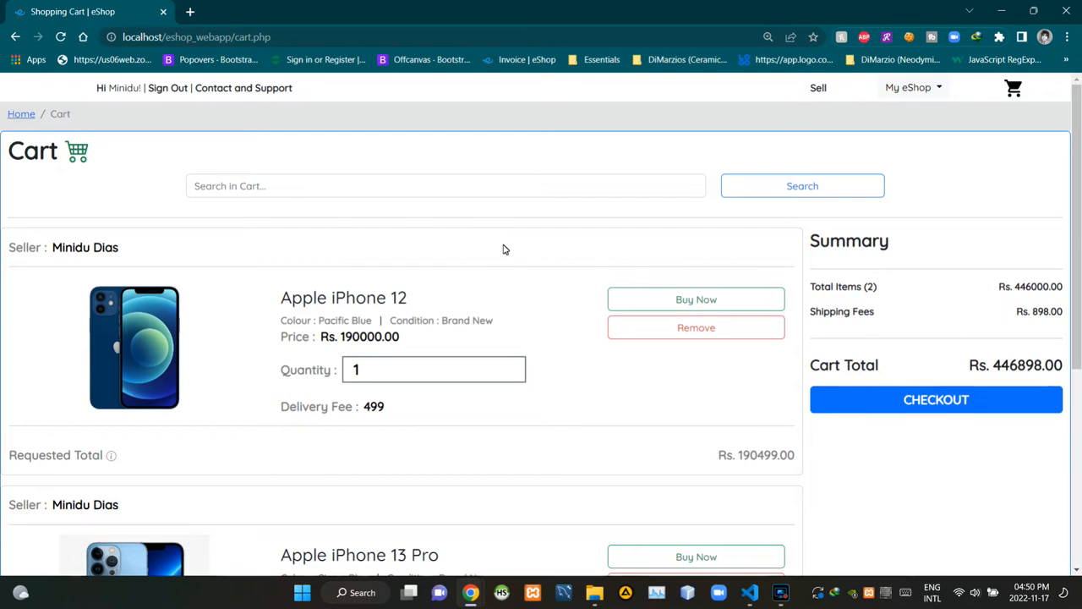
{"action": "mouse_move", "coordinate": [508, 602]}
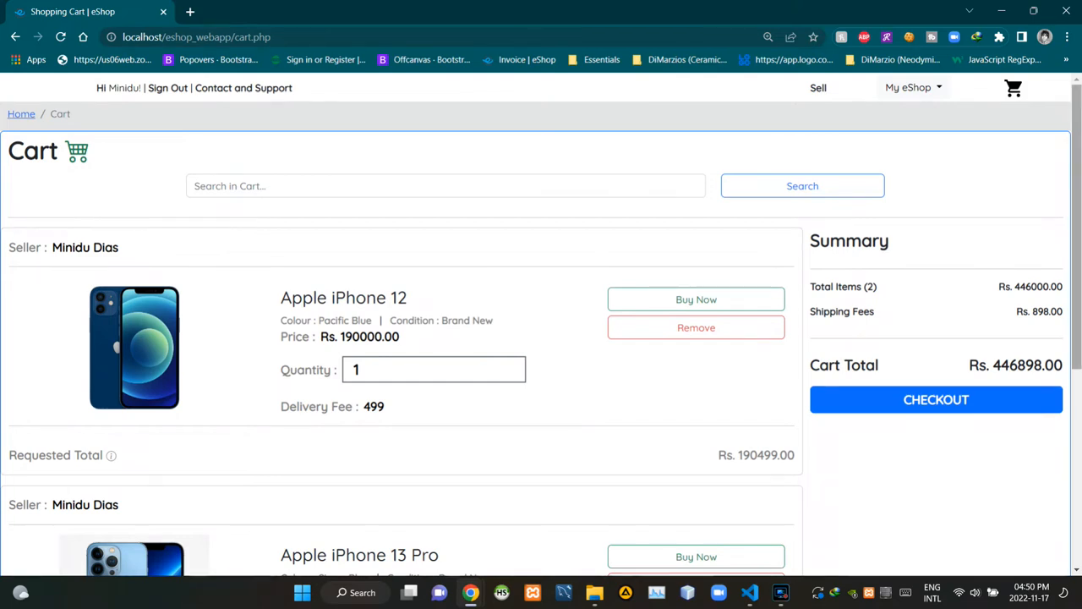
- Switch to cart.php and inspect the Bootstrap Icons and style.css stylesheet links in its head
{"action": "scroll", "scroll_direction": "down", "scroll_amount": 3}
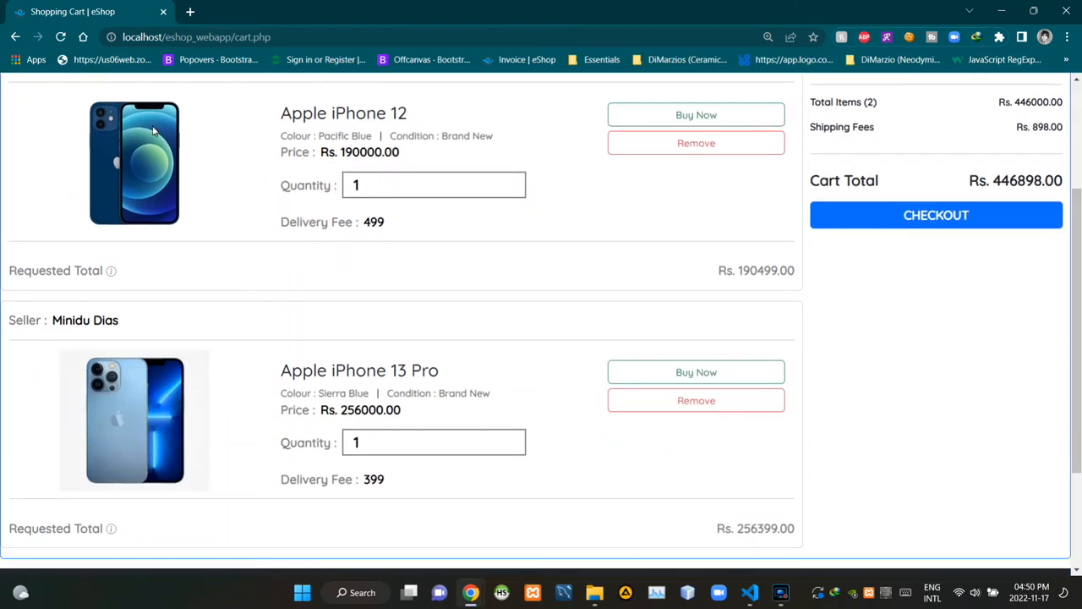
{"action": "mouse_move", "coordinate": [507, 364]}
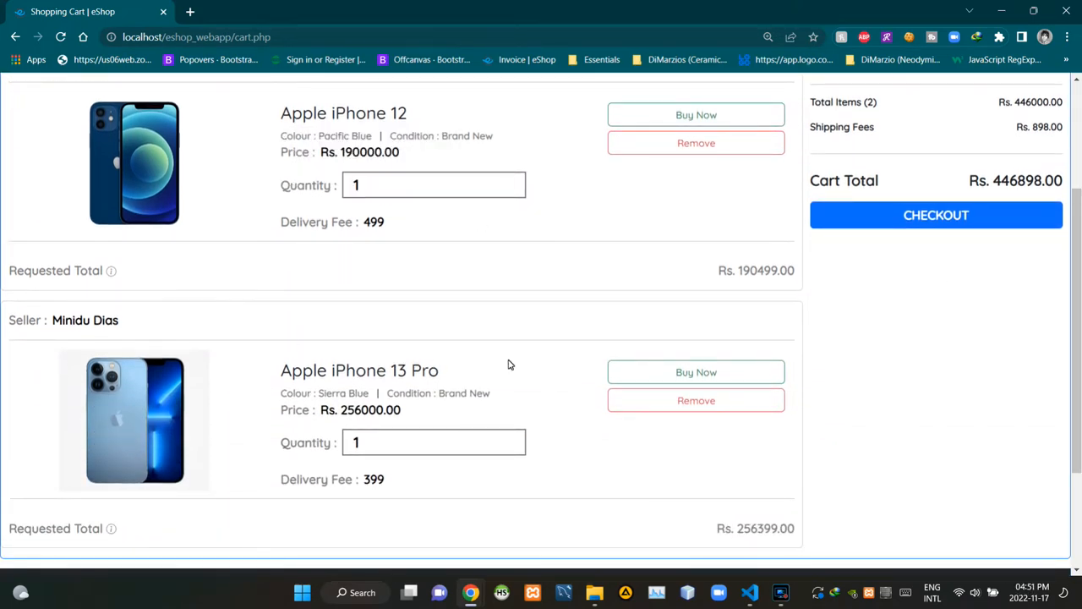
{"action": "mouse_move", "coordinate": [418, 361]}
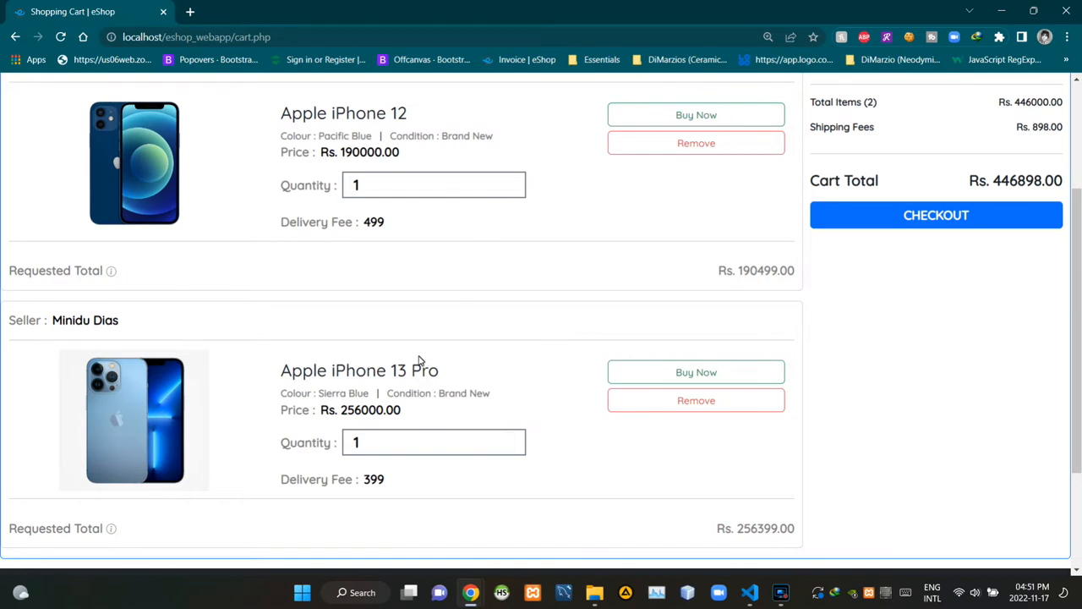
{"action": "mouse_move", "coordinate": [156, 360]}
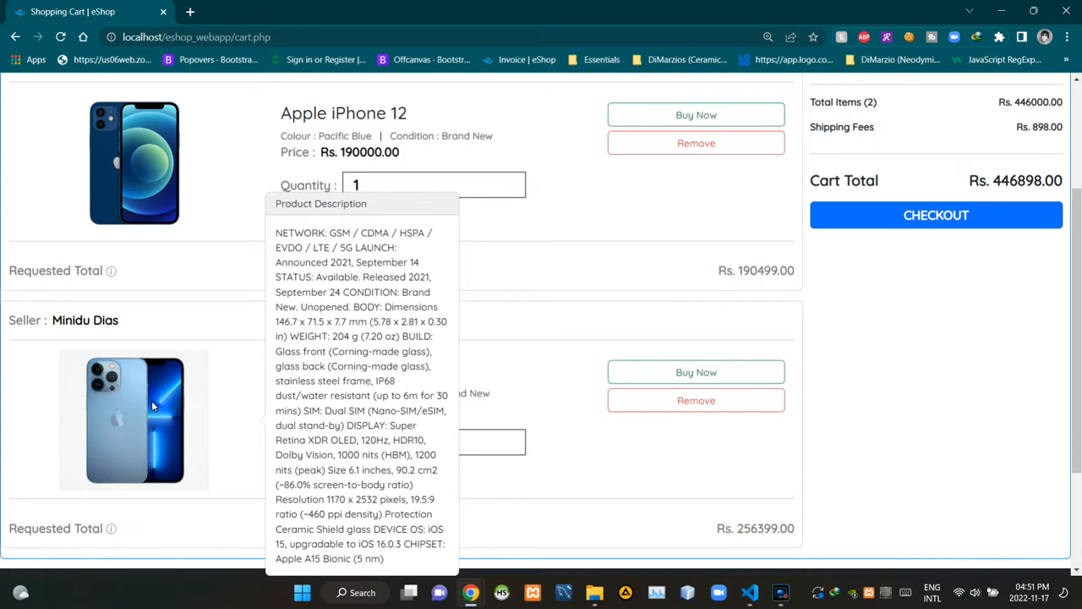
{"action": "mouse_move", "coordinate": [145, 159]}
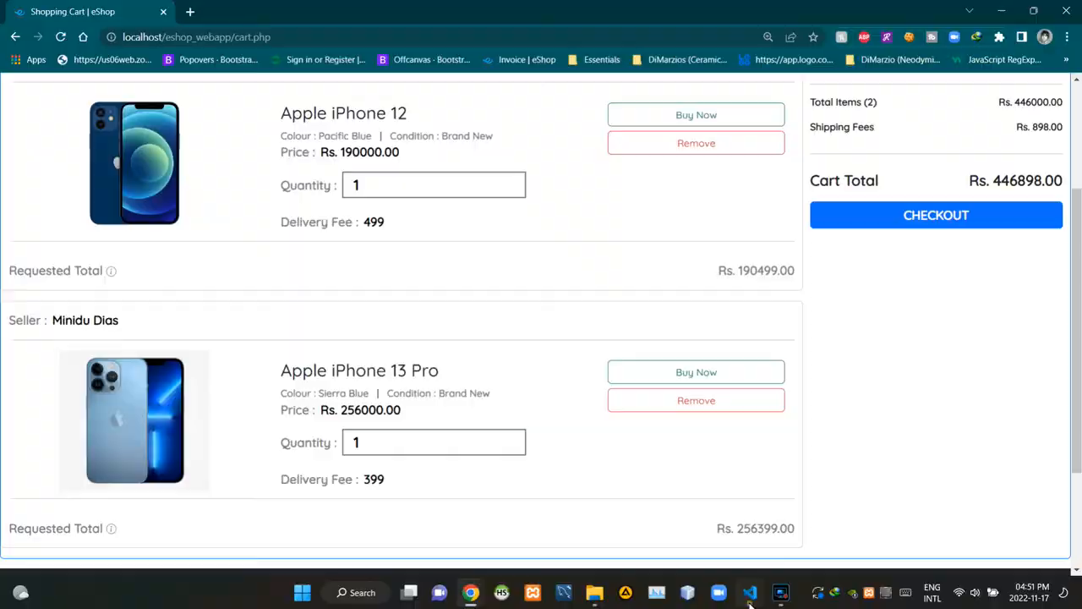
{"action": "left_click", "coordinate": [747, 592]}
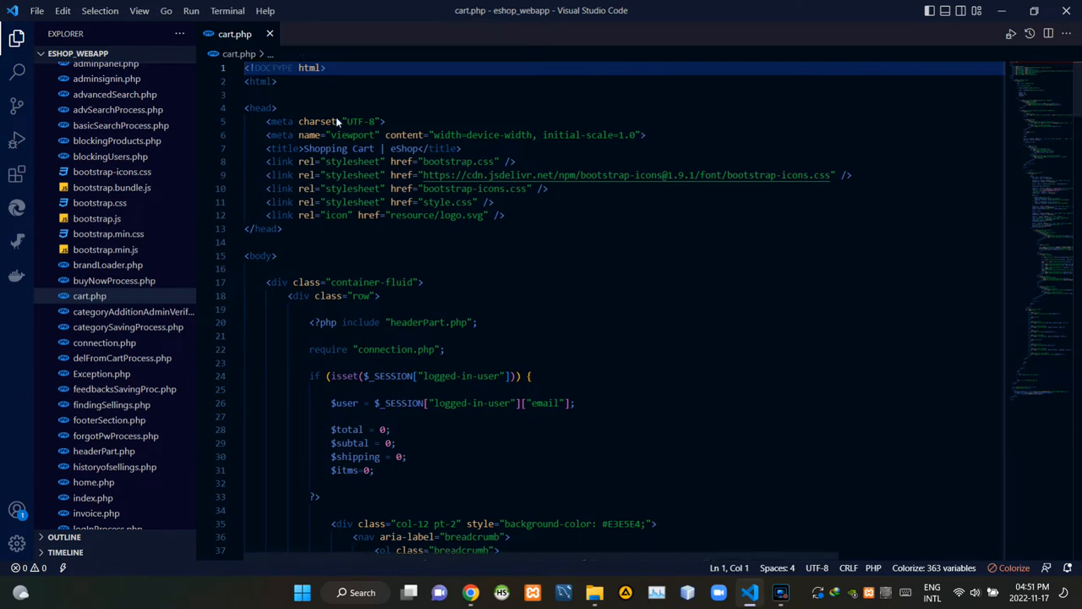
{"action": "left_click", "coordinate": [423, 161]}
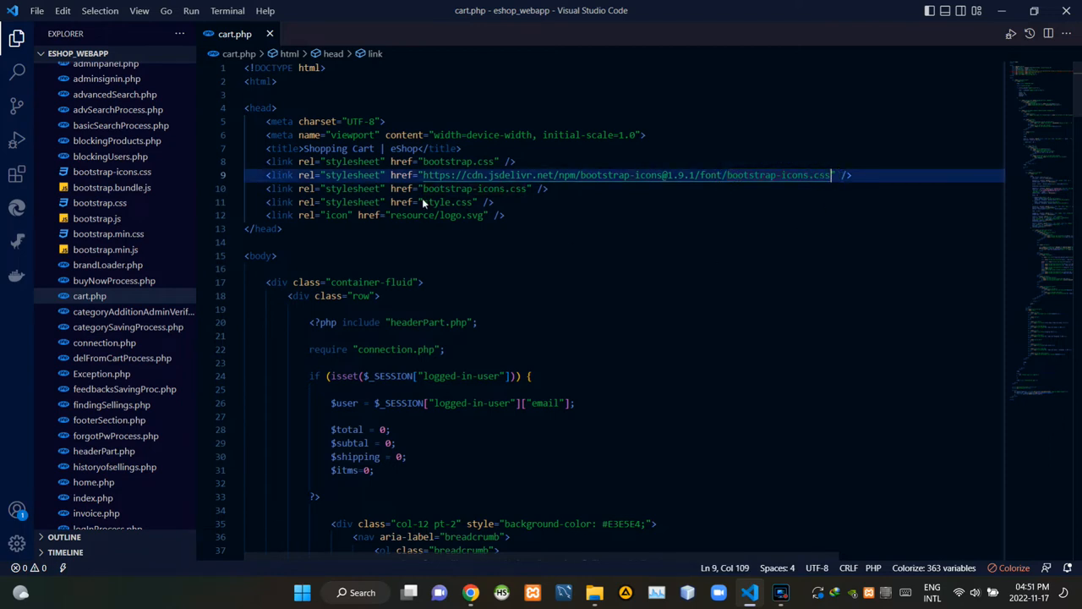
{"action": "double_click", "coordinate": [448, 201]}
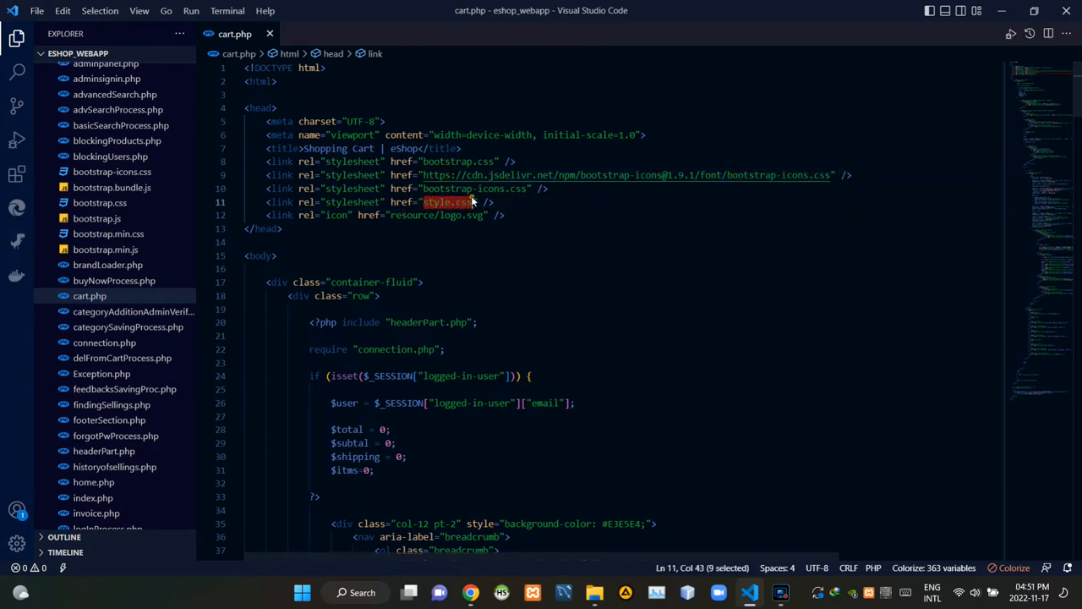
- Inspect the bootstrap.bundle.js and script.js includes and the popover initialization script at the file's end
{"action": "scroll", "scroll_direction": "down", "scroll_amount": 3}
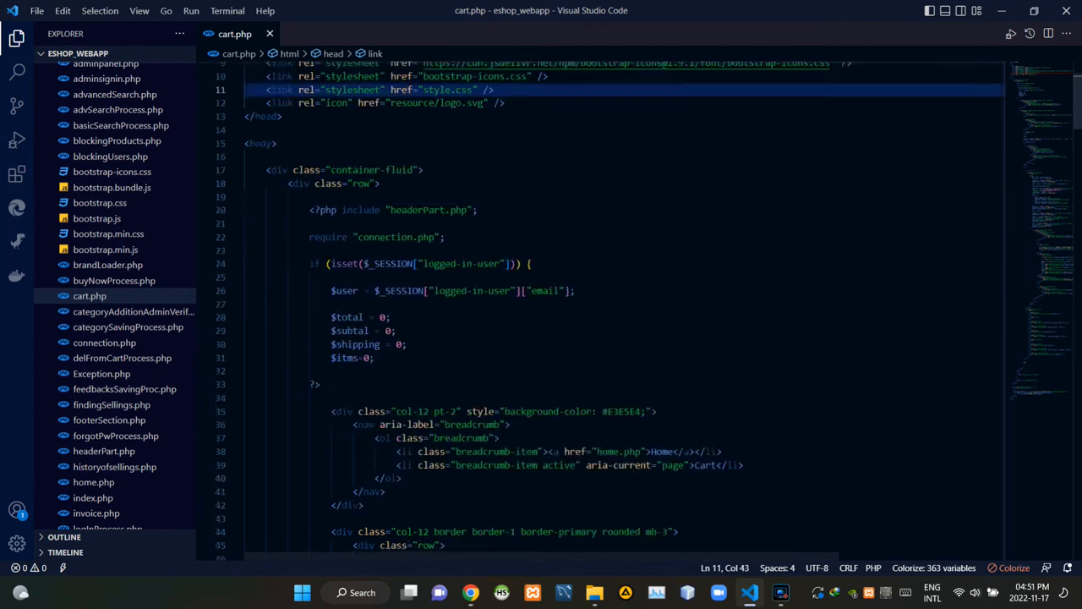
{"action": "scroll", "scroll_direction": "down", "scroll_amount": 3}
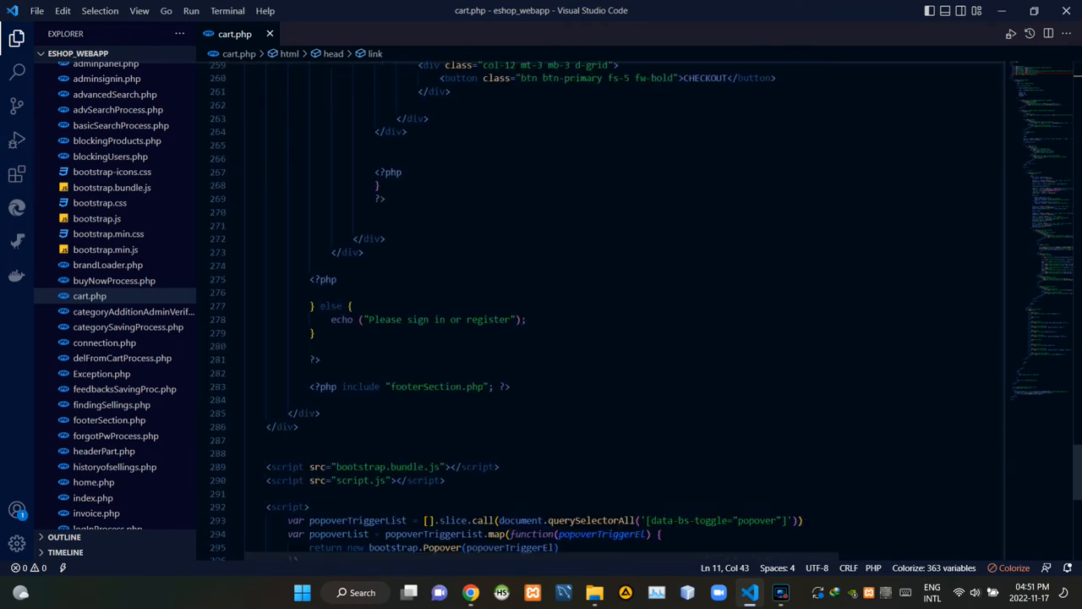
{"action": "scroll", "scroll_direction": "down", "scroll_amount": 3}
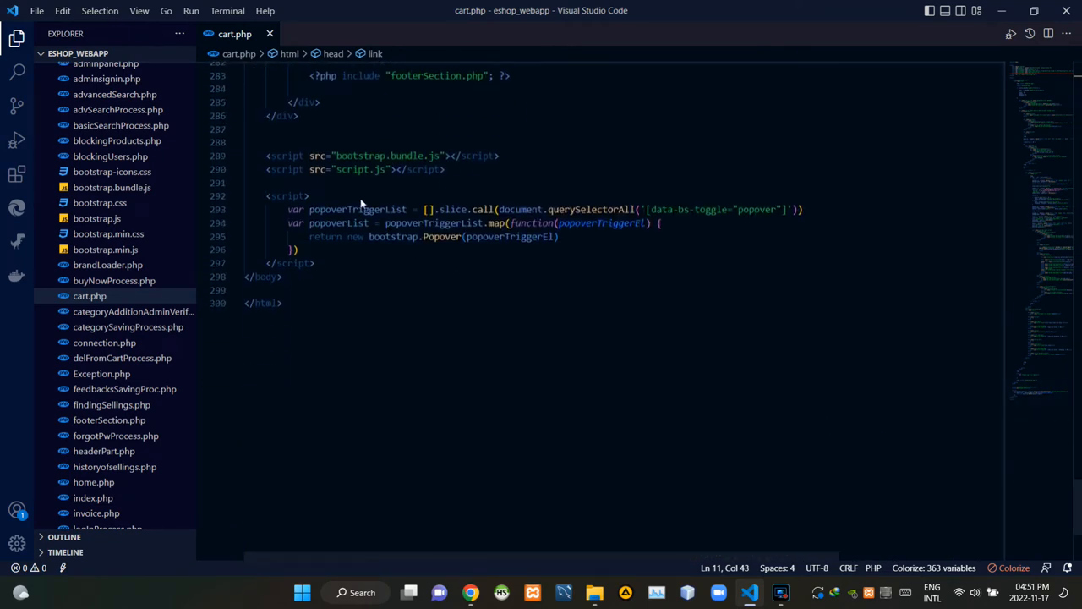
{"action": "left_click", "coordinate": [337, 156]}
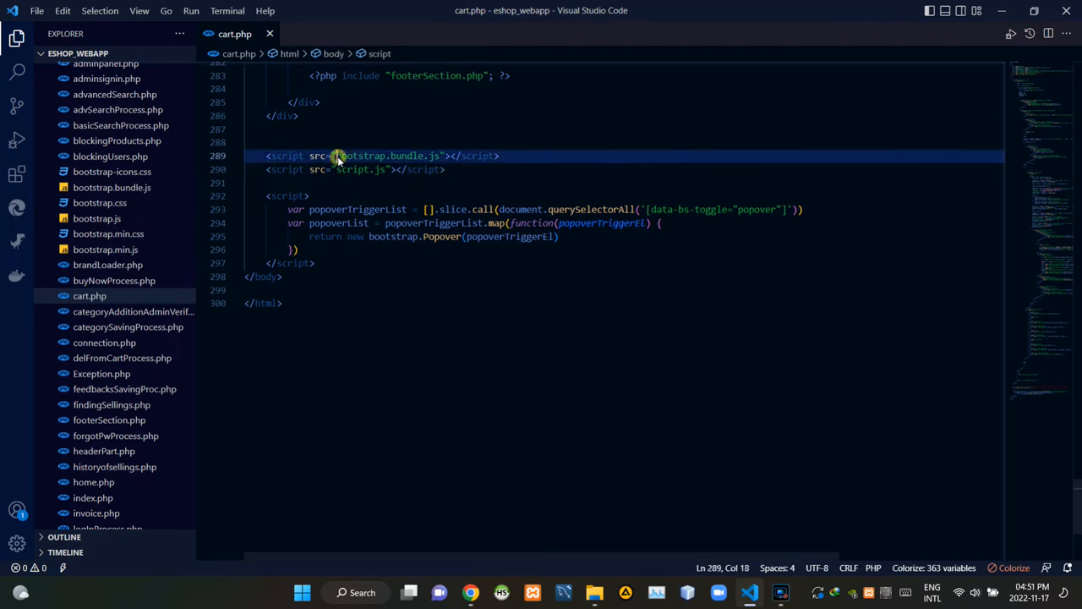
{"action": "left_click_drag", "start_coordinate": [337, 156], "coordinate": [441, 155]}
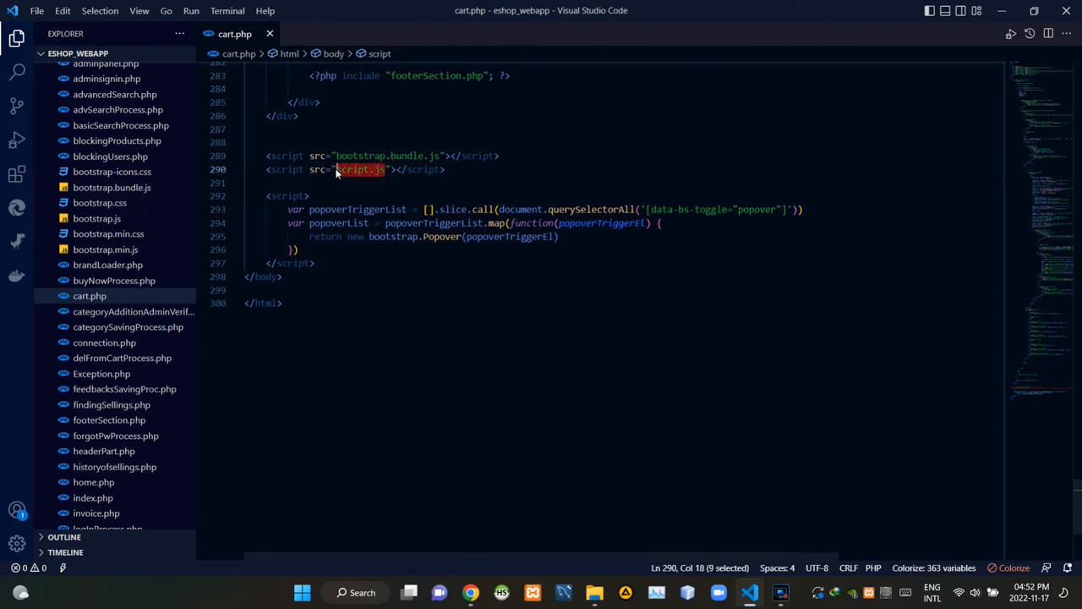
{"action": "left_click", "coordinate": [336, 169]}
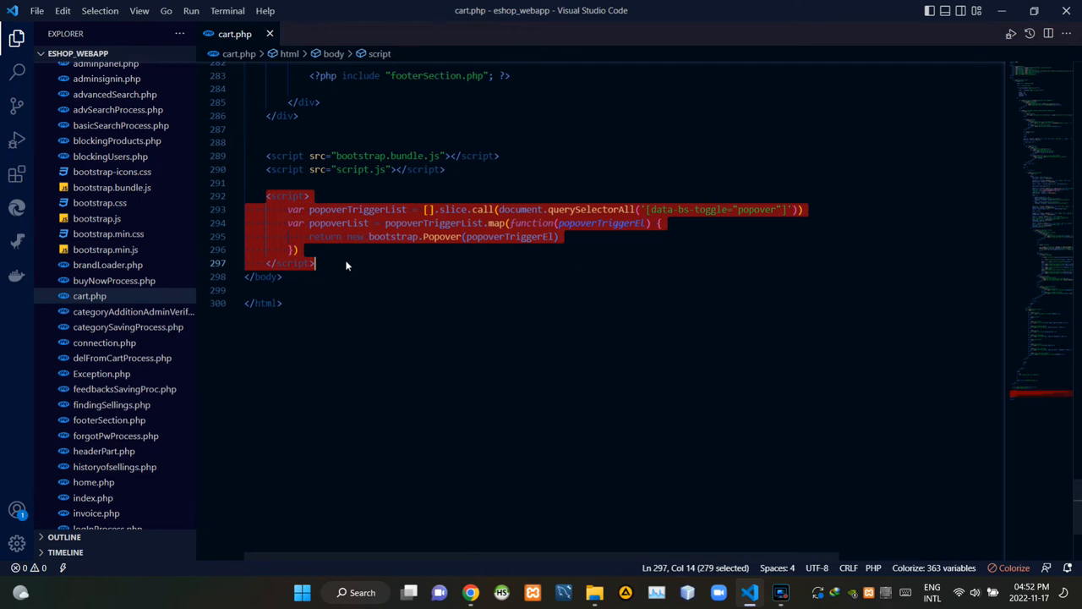
- Scroll up to line 165, where a data-bs-toggle="popover" span wraps the product image
{"action": "left_click", "coordinate": [345, 262]}
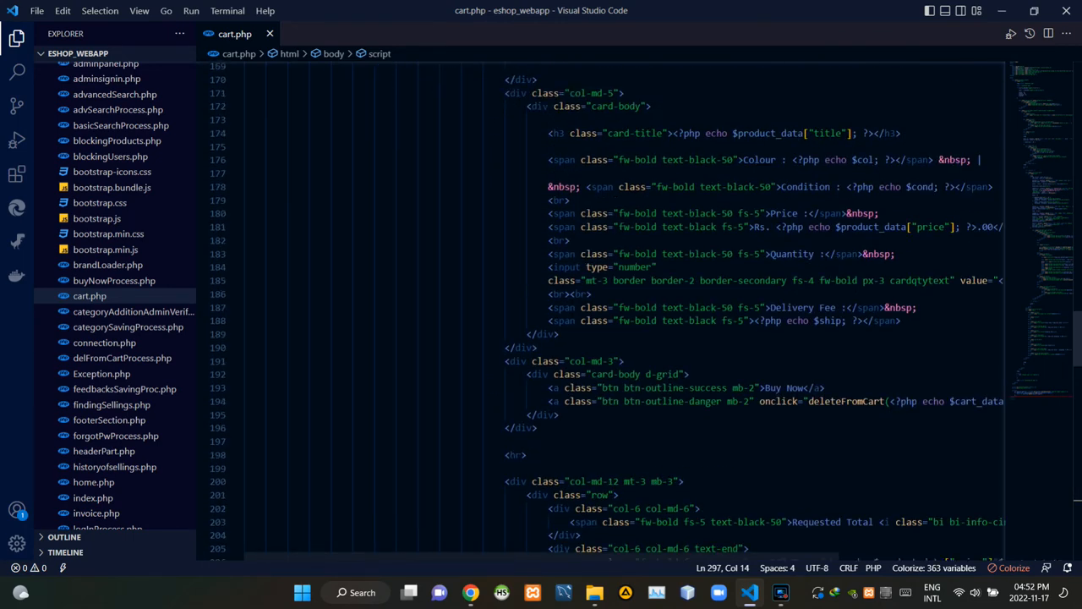
{"action": "scroll", "scroll_direction": "up", "scroll_amount": 3}
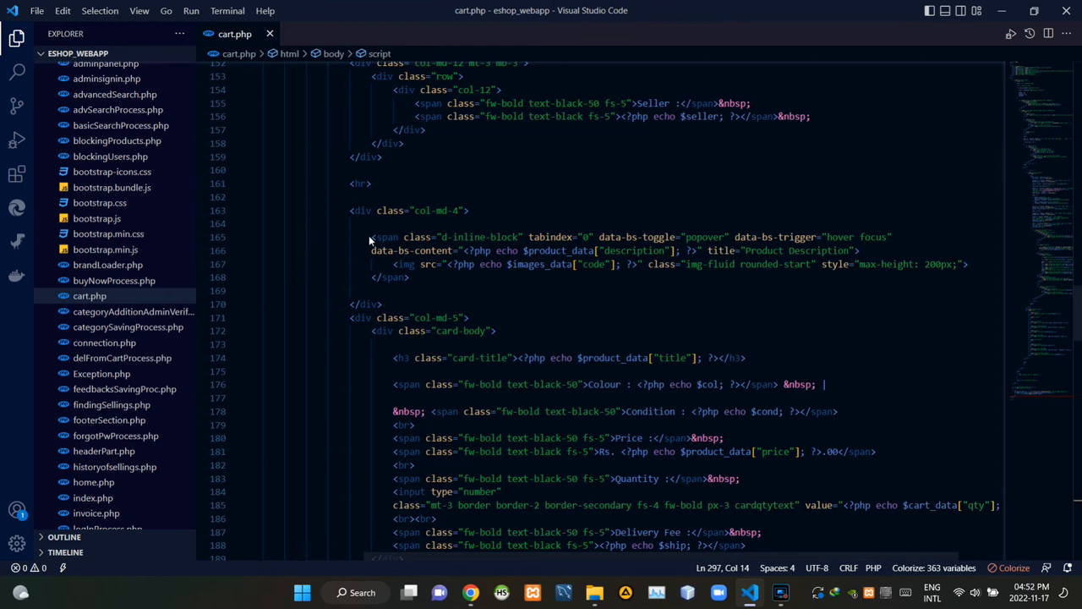
{"action": "left_click_drag", "start_coordinate": [370, 237], "coordinate": [410, 277]}
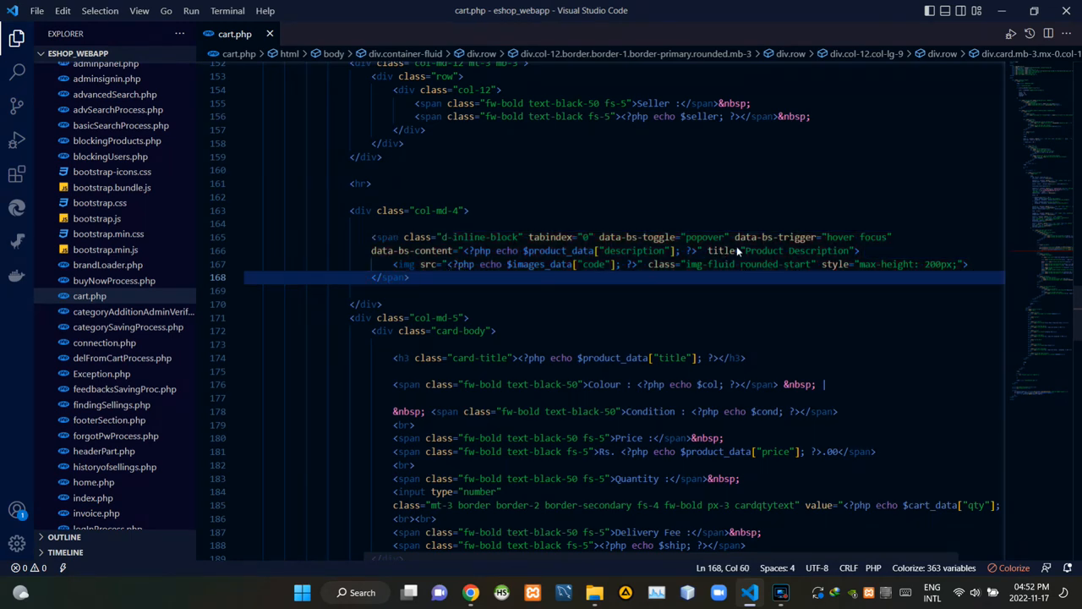
{"action": "double_click", "coordinate": [761, 250]}
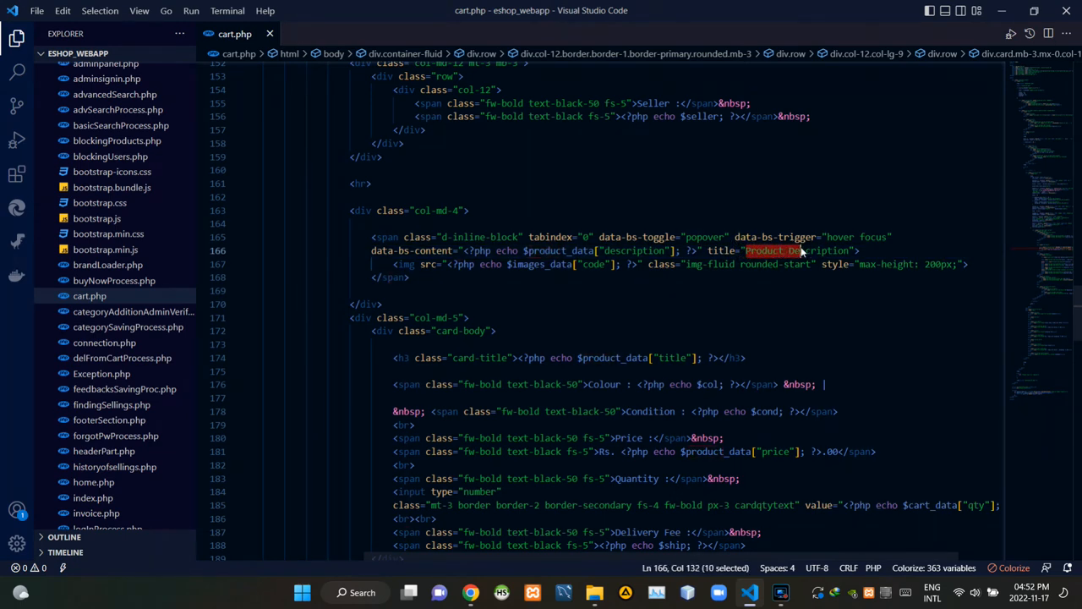